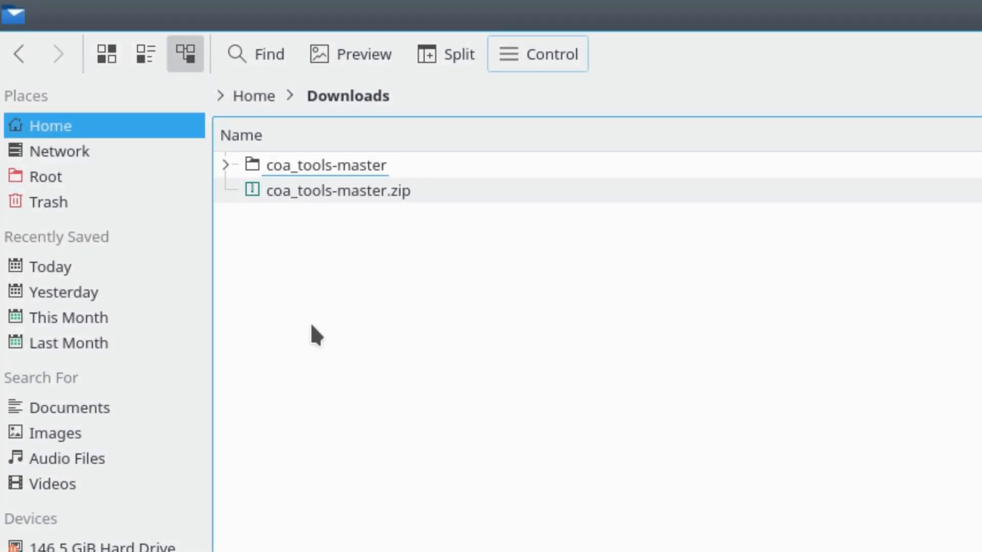
- Copy coatools_exporter.py from the GIMP folder of the downloaded coa_tools-master
double_click(325, 164)
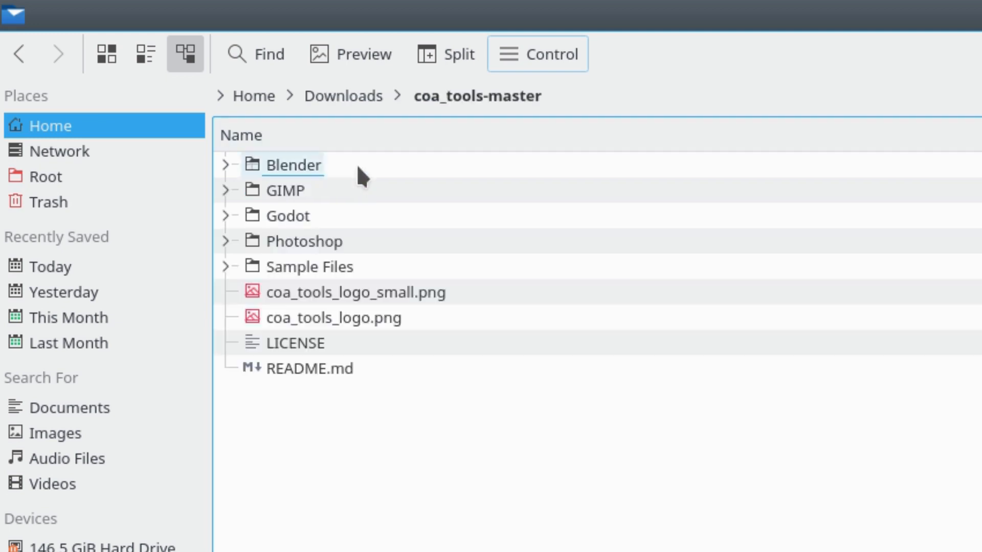
click(285, 196)
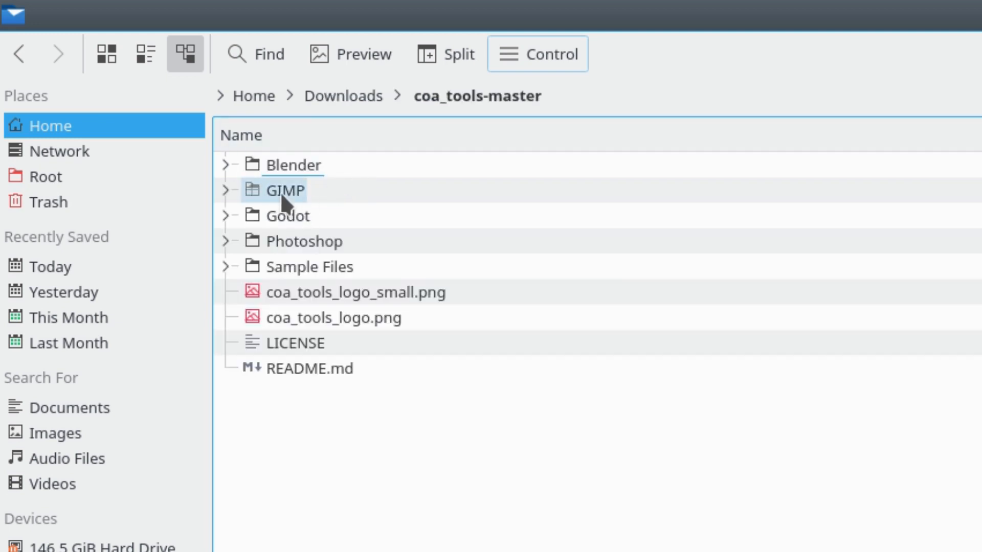
double_click(284, 190)
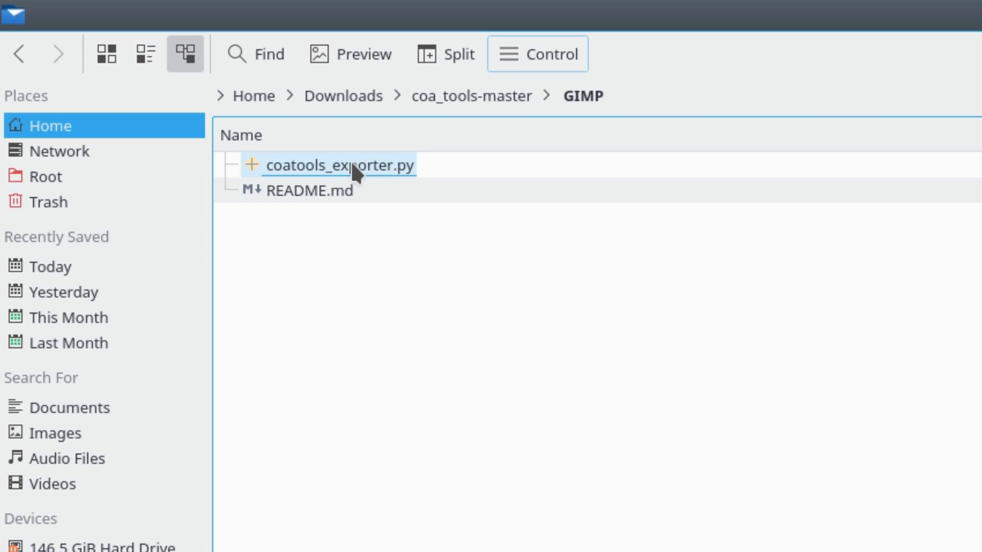
right_click(356, 165)
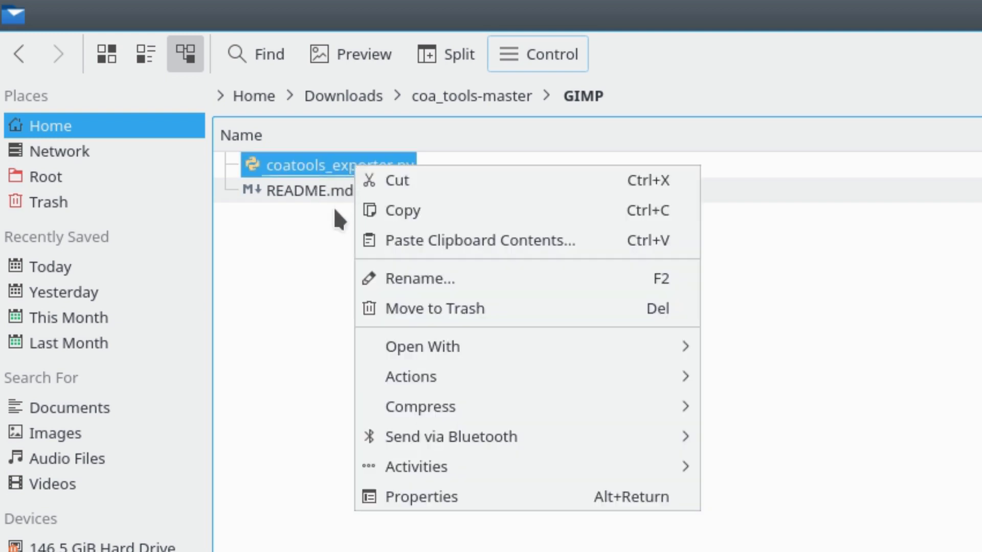
click(327, 251)
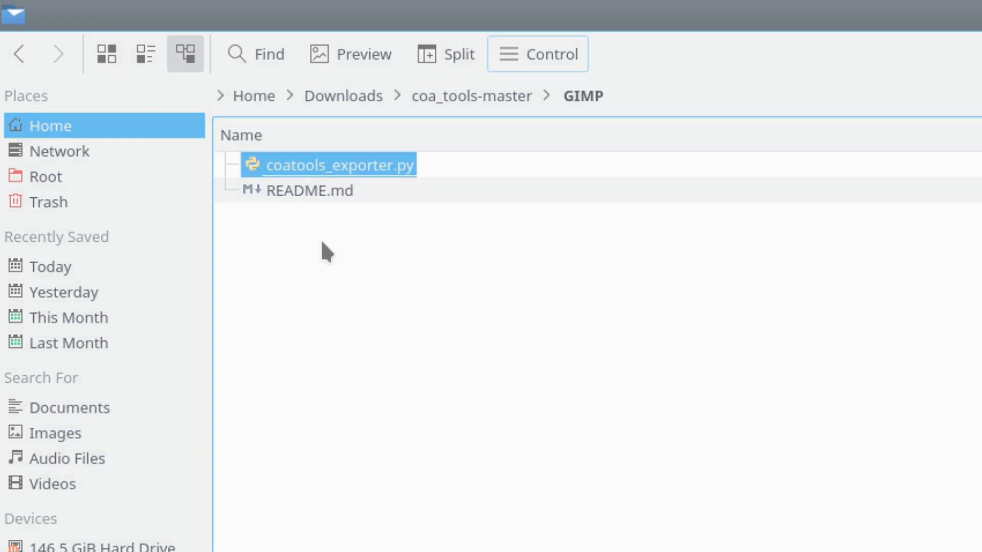
mouse_move(300, 212)
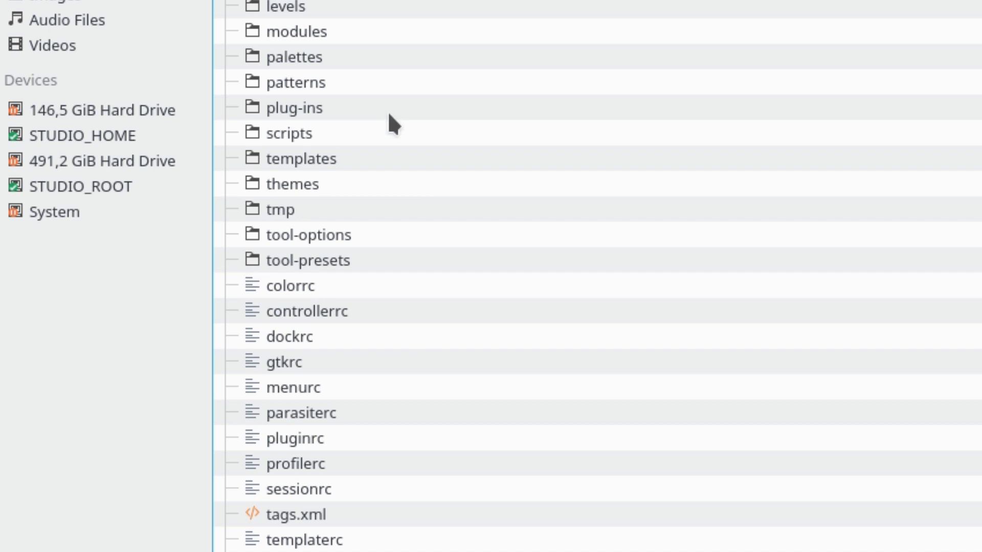
- Paste coatools_exporter.py into .gimp-2.8/plug-ins and bring up its file properties
click(293, 108)
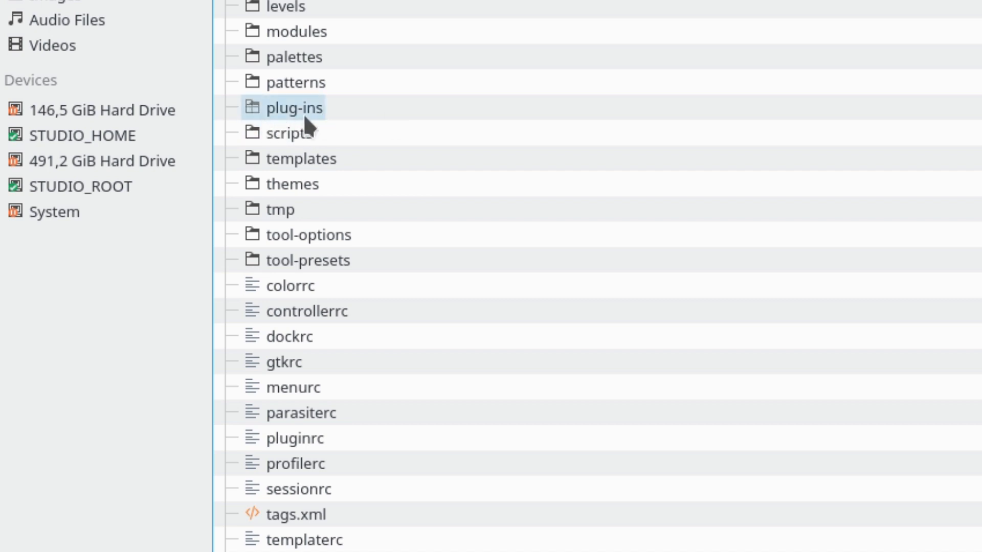
double_click(297, 107)
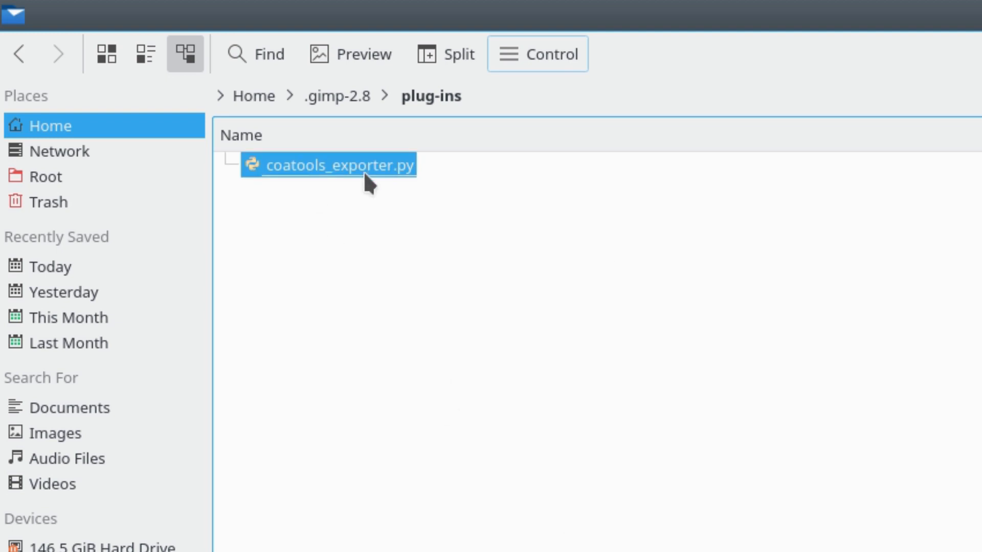
right_click(366, 181)
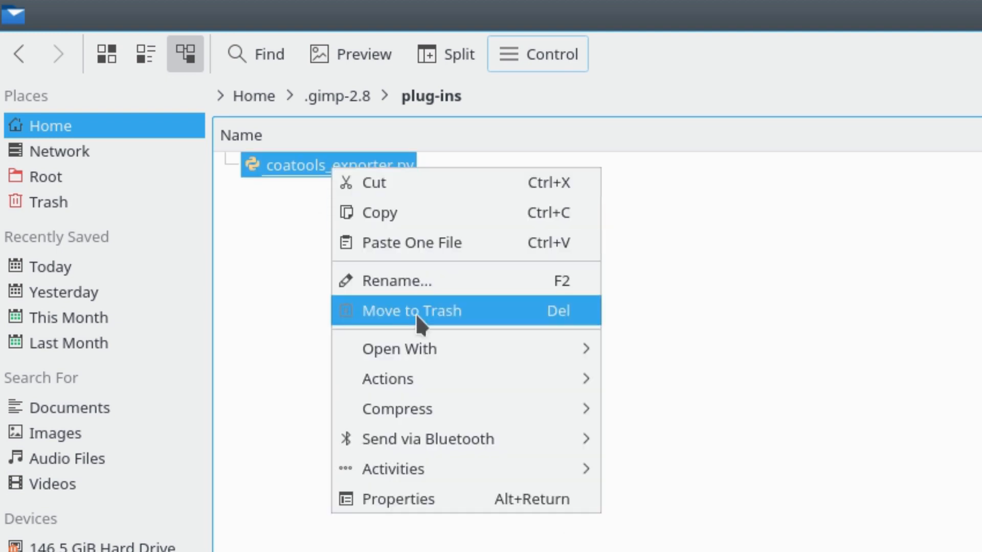
click(397, 499)
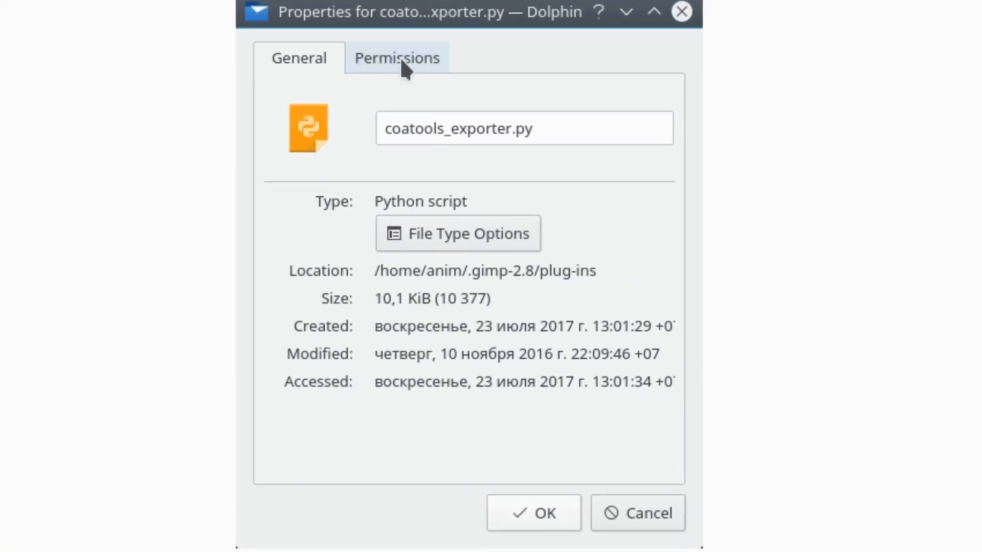
- Show the Permissions of the coatools_exporter.py plug-in script
click(397, 58)
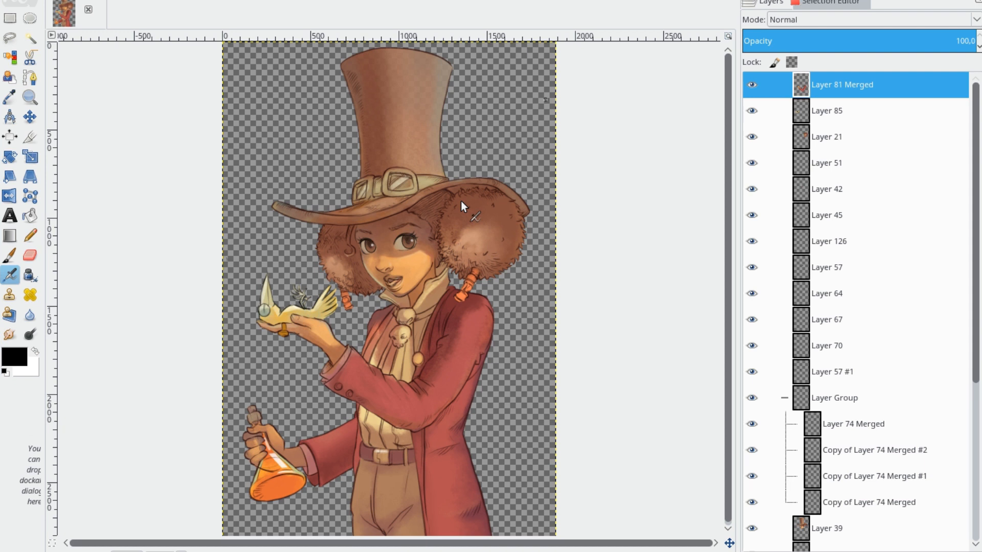
mouse_move(504, 332)
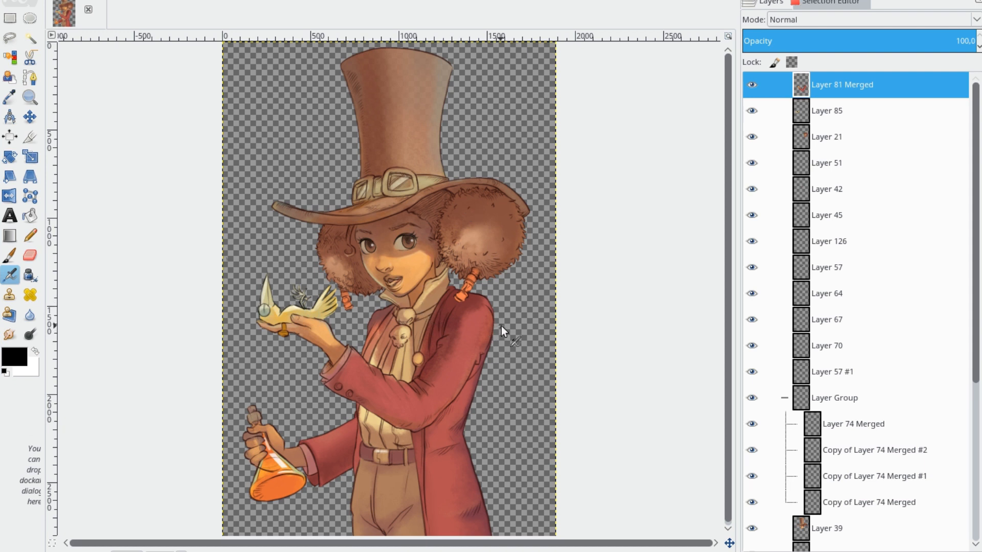
mouse_move(554, 323)
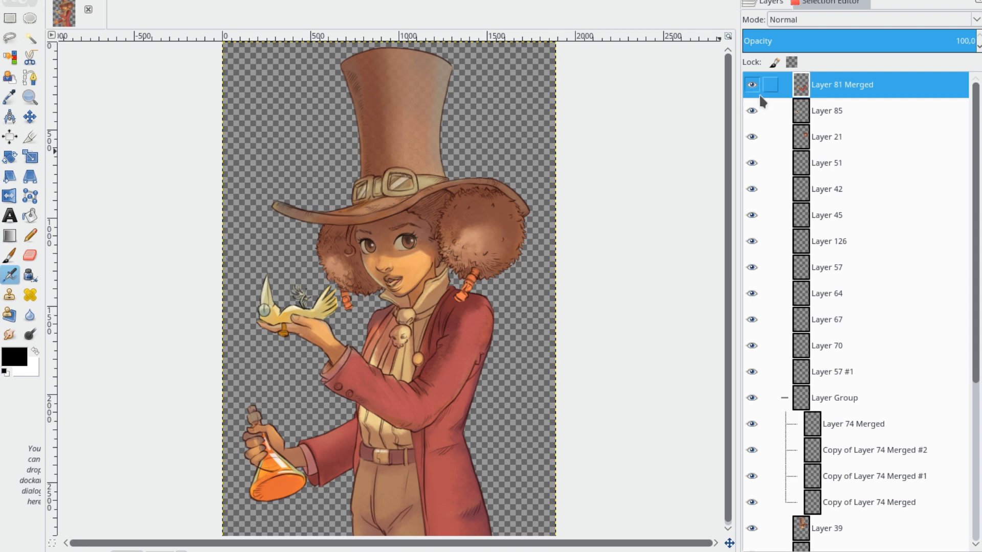
mouse_move(751, 85)
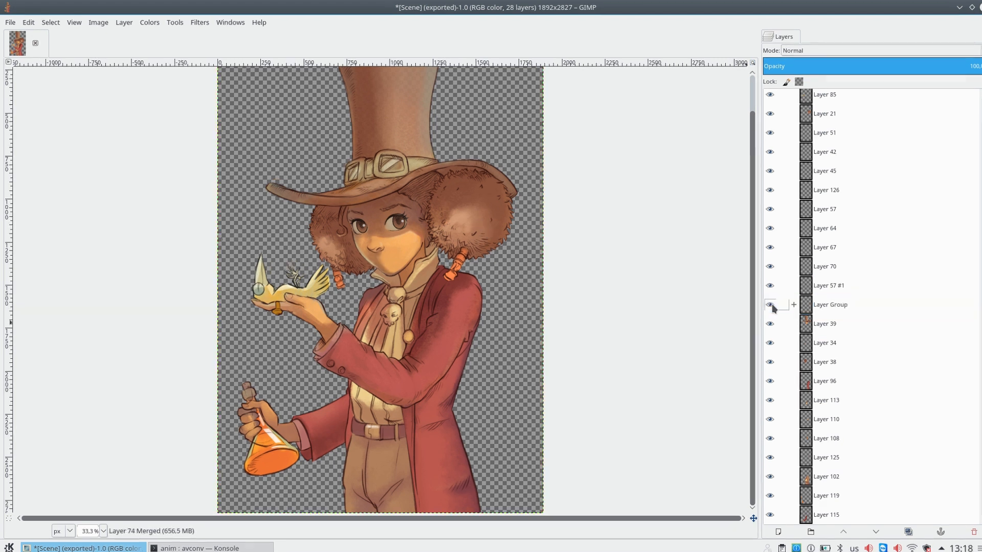
- Export the layered character to CoaTools named Scene into the Lessons folder
click(9, 22)
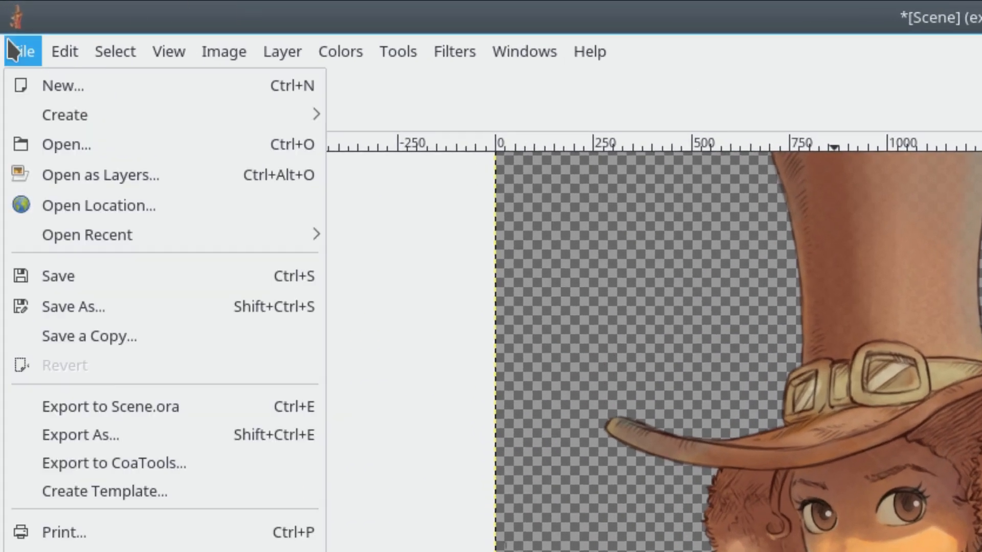
mouse_move(92, 473)
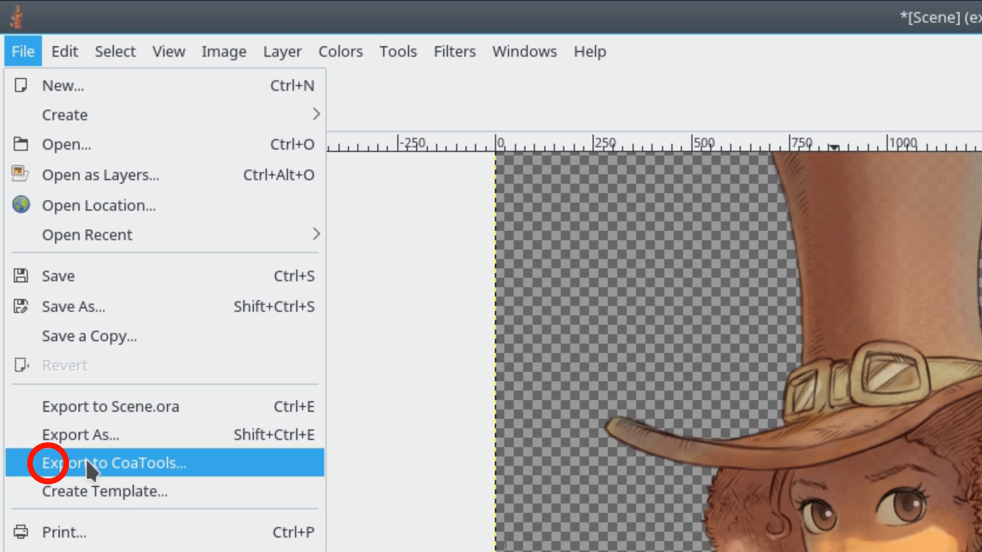
click(92, 463)
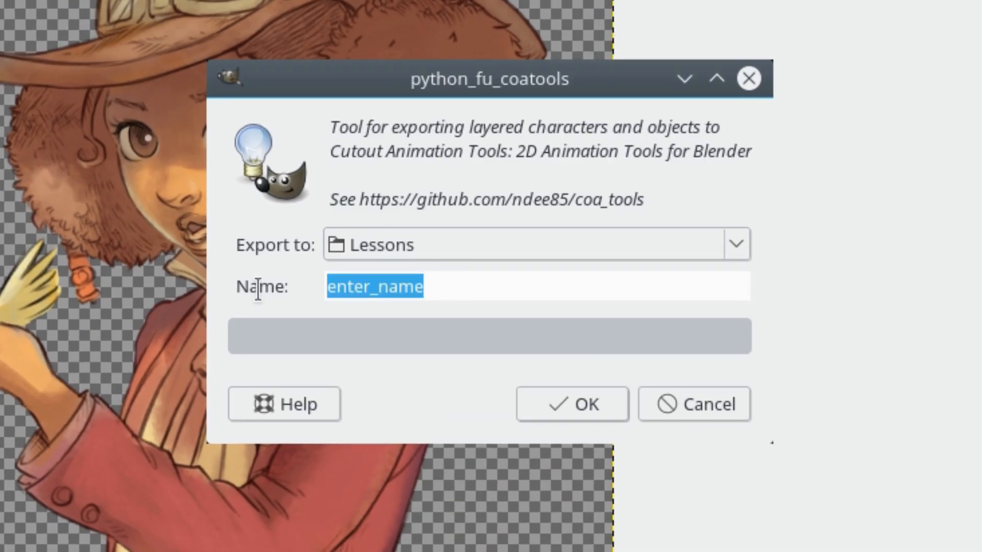
text(Scene)
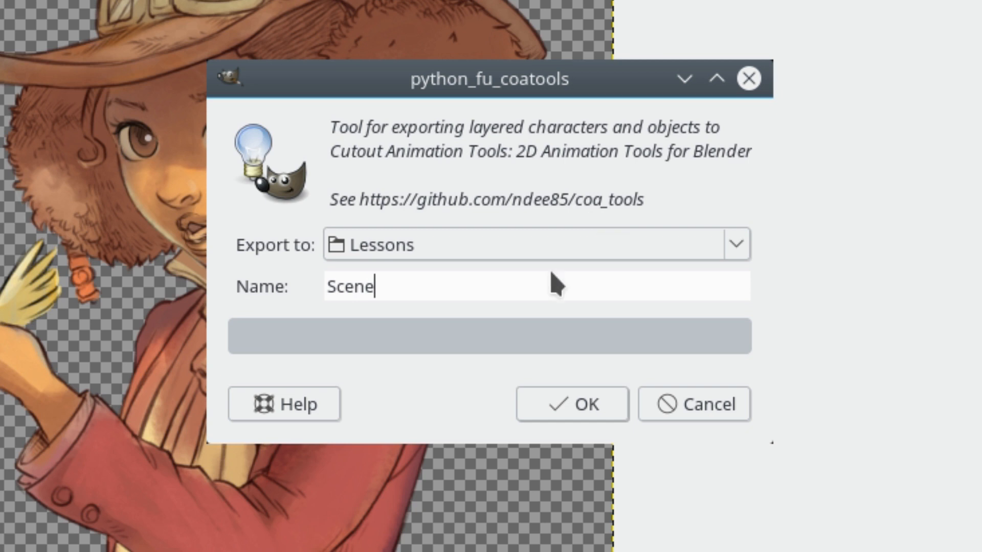
click(573, 419)
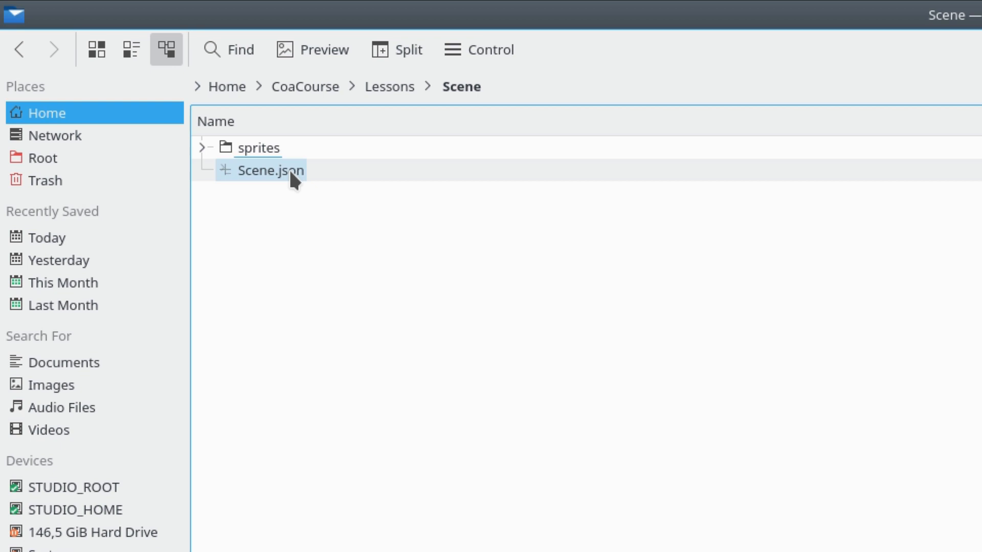
- Inspect the exported Scene/sprites folder with one PNG per character layer
double_click(262, 148)
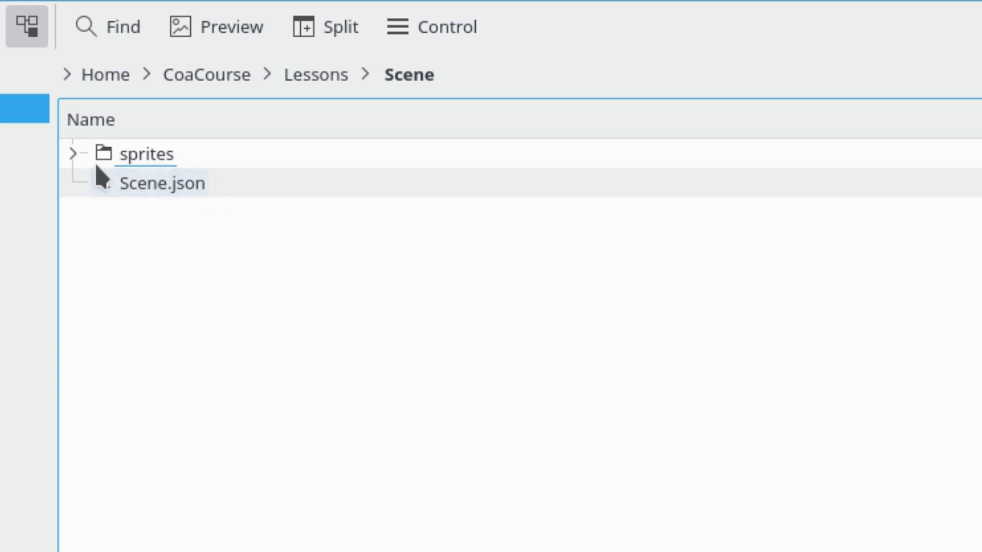
click(154, 184)
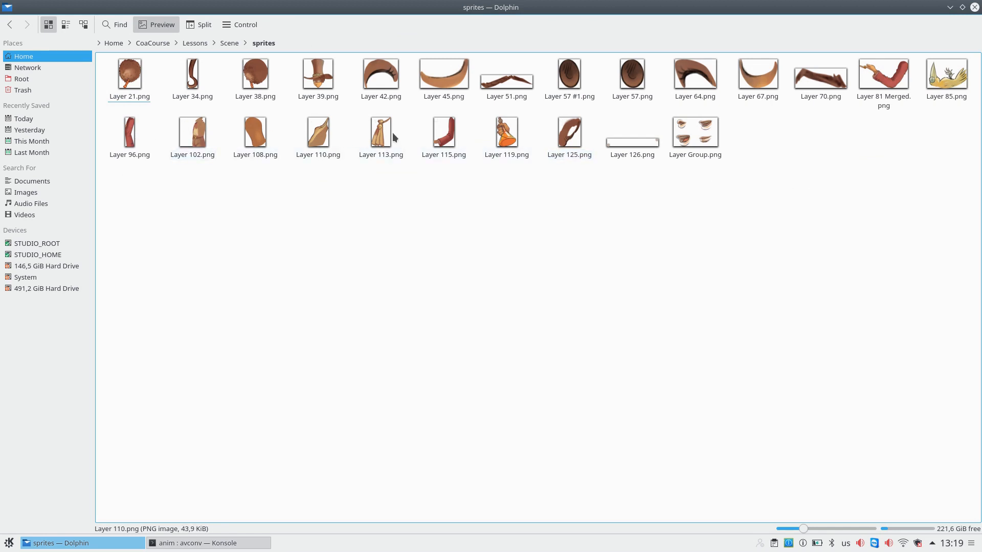
double_click(695, 132)
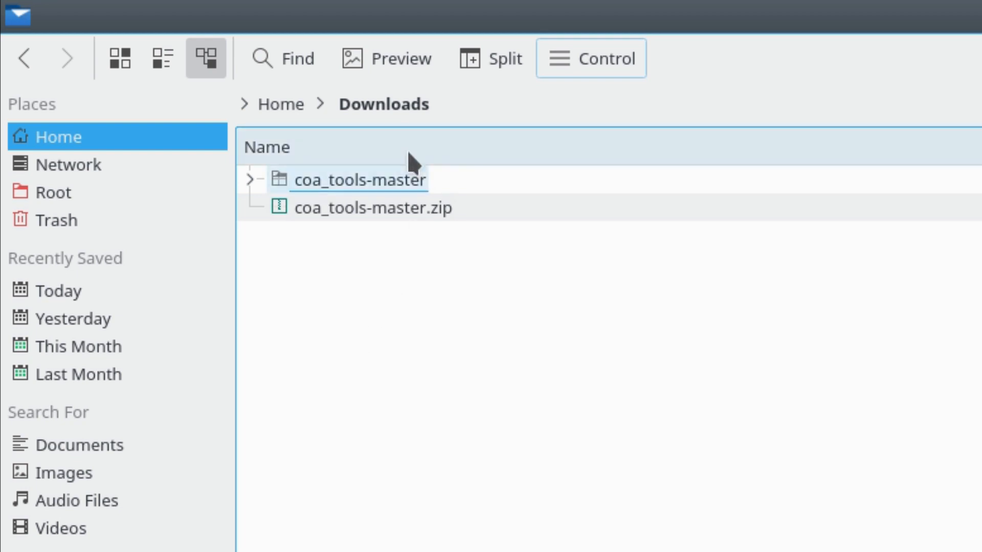
- Compress the coa_tools folder in coa_tools-master/Blender into a ZIP archive beside it
double_click(359, 179)
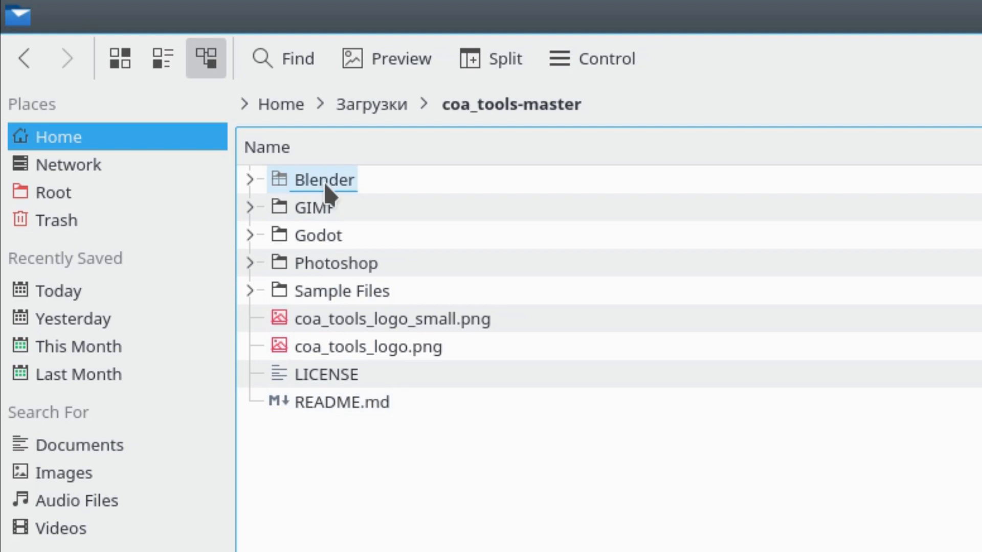
double_click(315, 180)
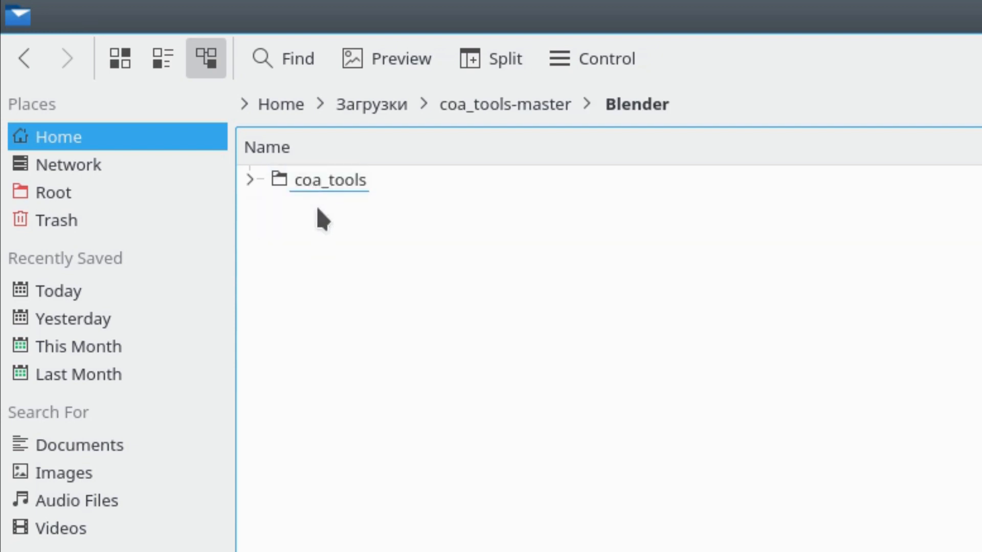
click(323, 180)
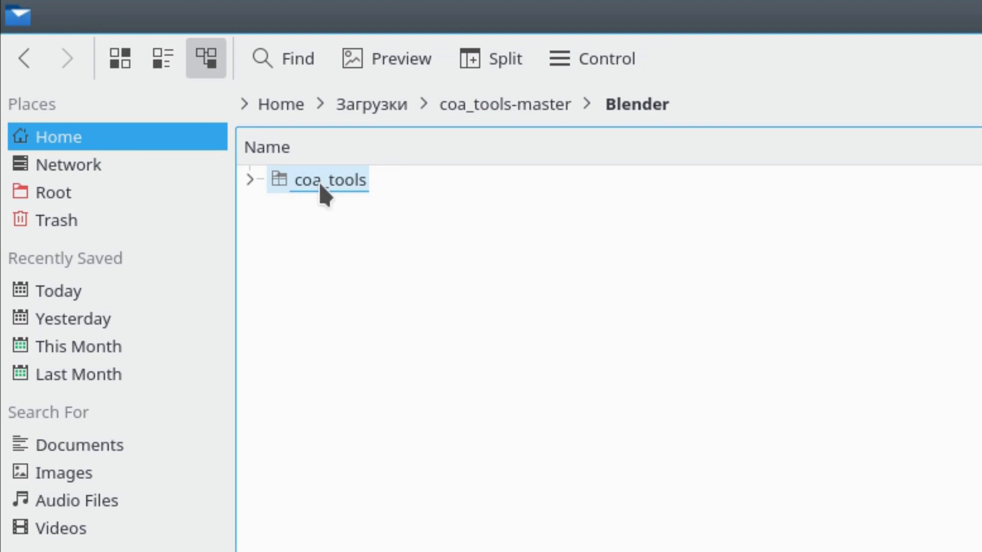
right_click(320, 184)
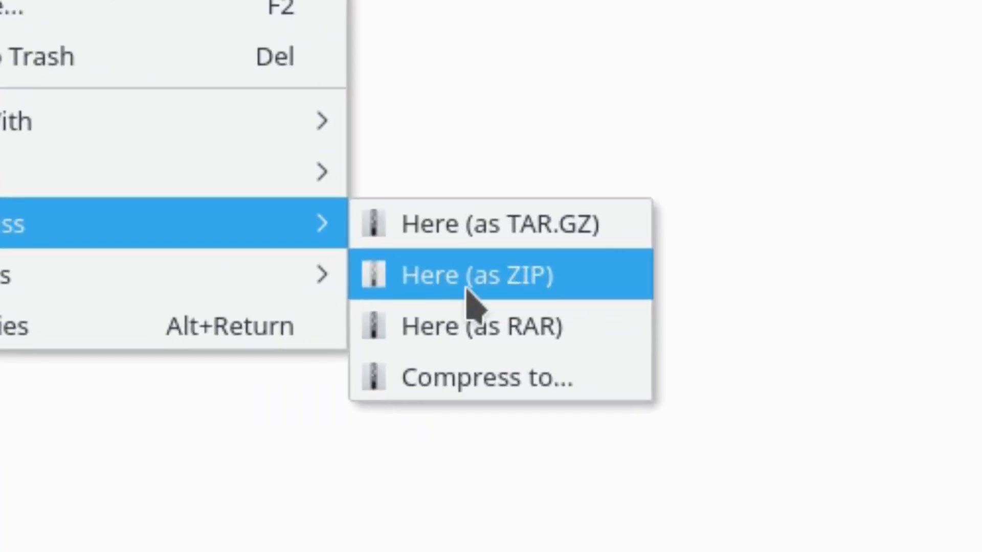
click(478, 275)
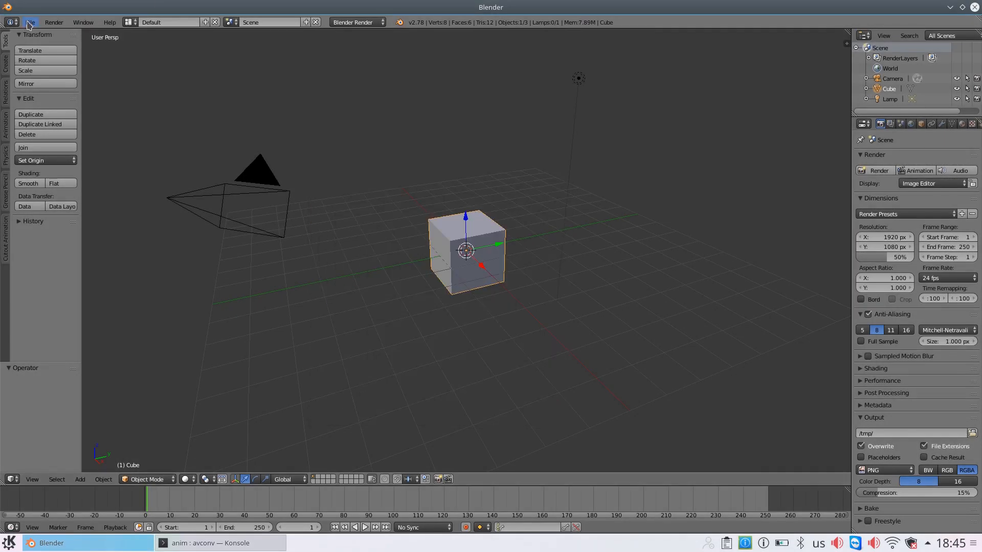
- Install the coa_tools.zip add-on from coa_tools-master/Blender via User Preferences
click(31, 22)
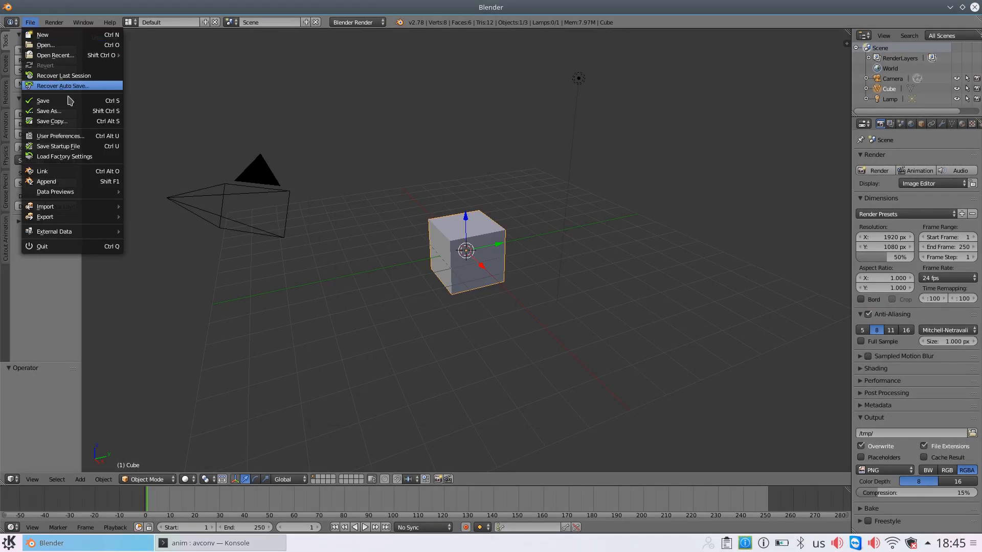
mouse_move(153, 272)
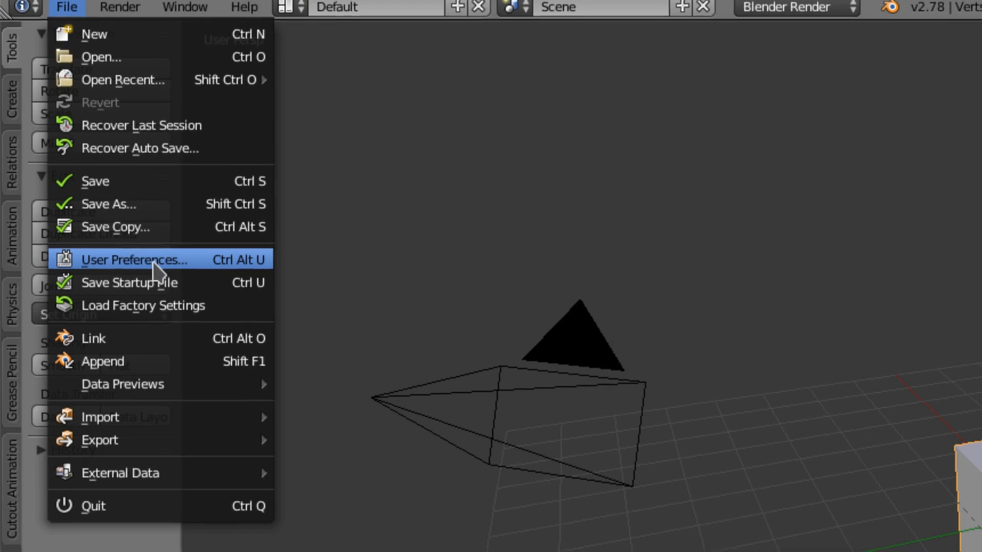
click(134, 260)
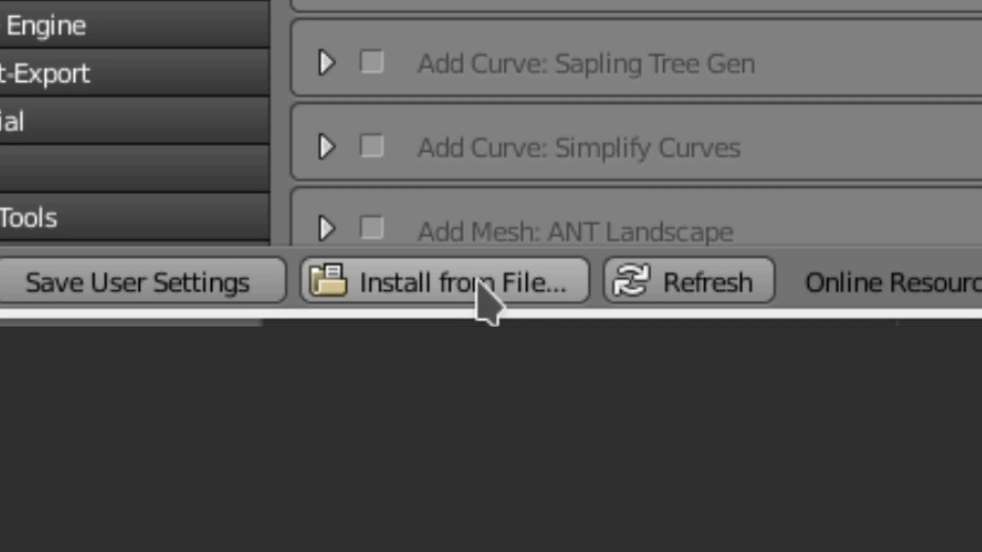
click(459, 280)
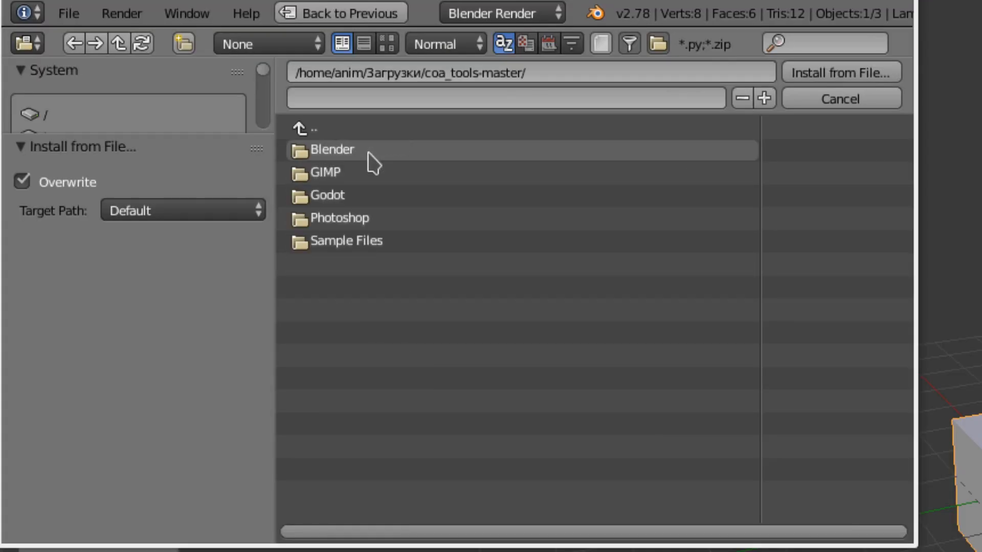
double_click(332, 149)
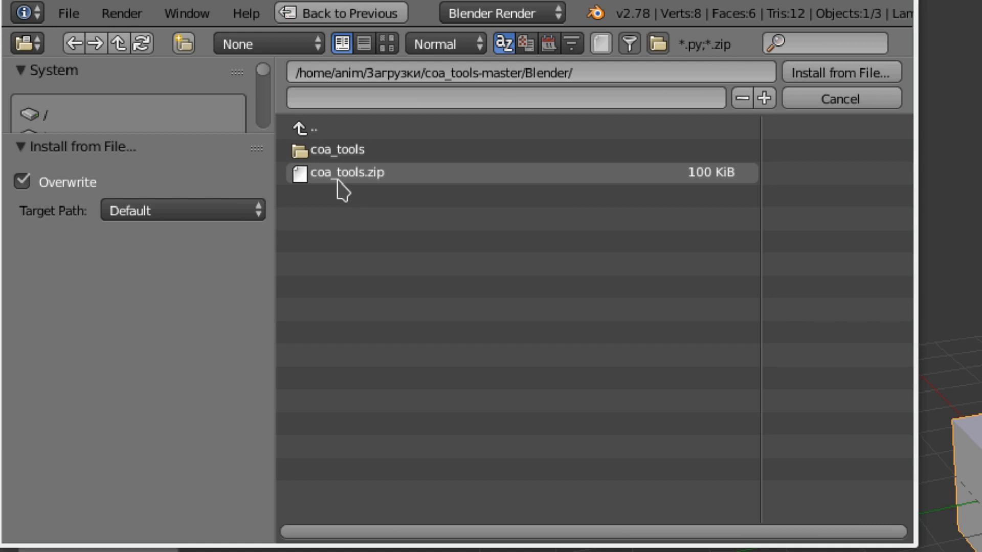
click(348, 172)
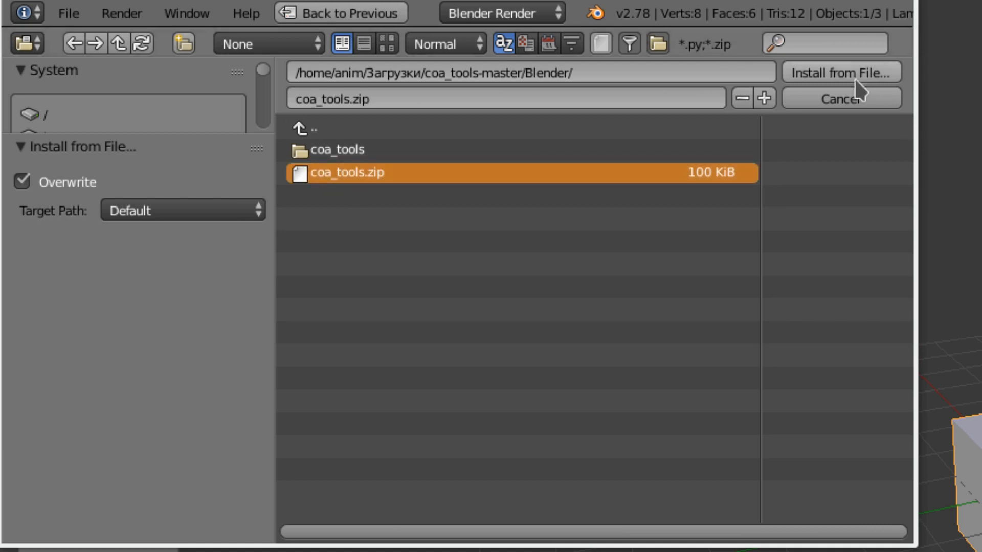
click(842, 72)
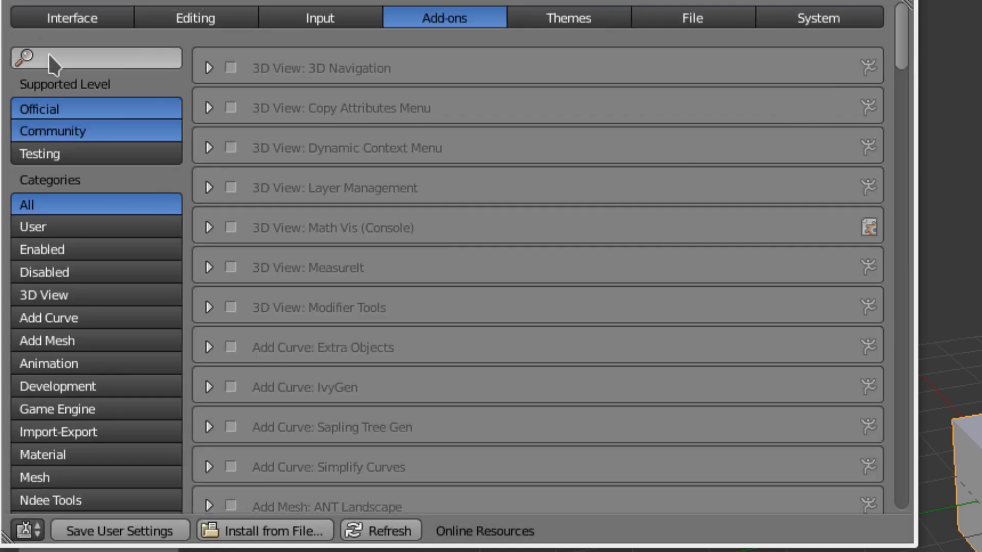
- Filter the add-ons by 'cut' for the Cutout Animation tool and save the user settings
text(cut)
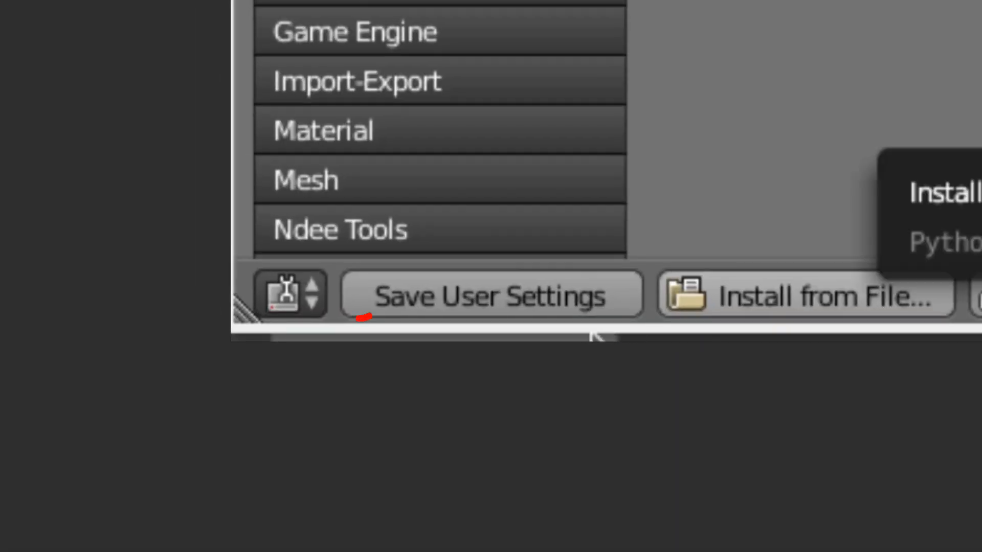
click(356, 299)
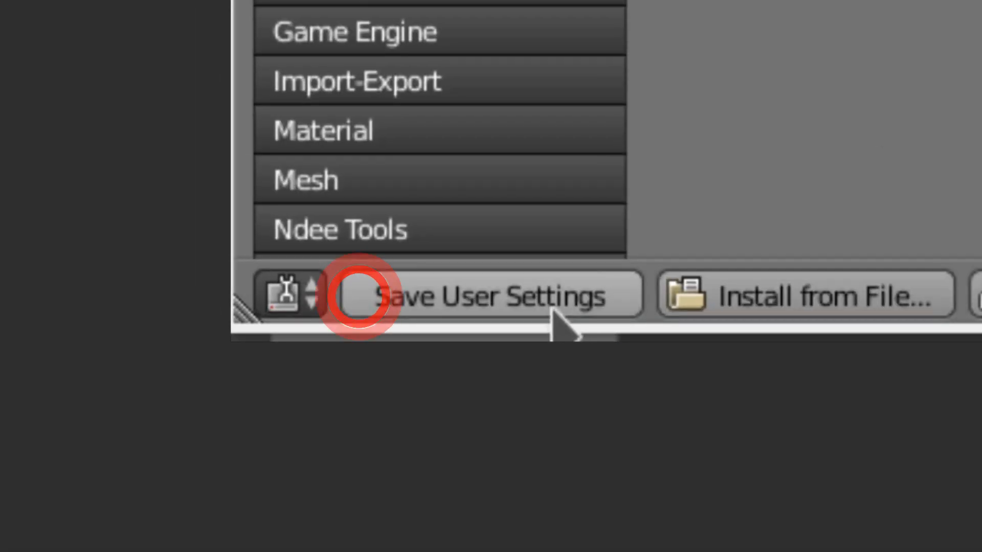
click(359, 296)
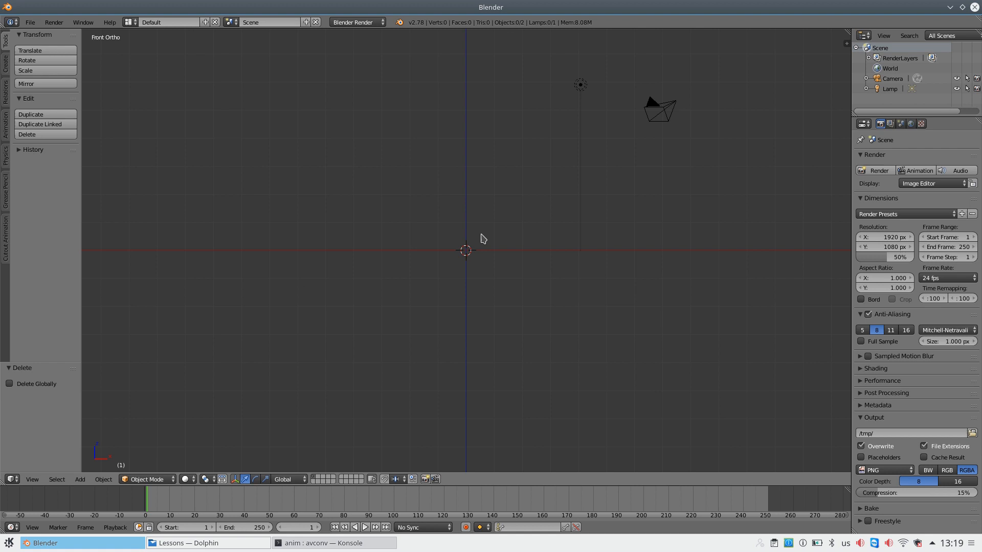
- Snap the 3D cursor to the world centre and bring up the Cutout Animation tools
key(shift)
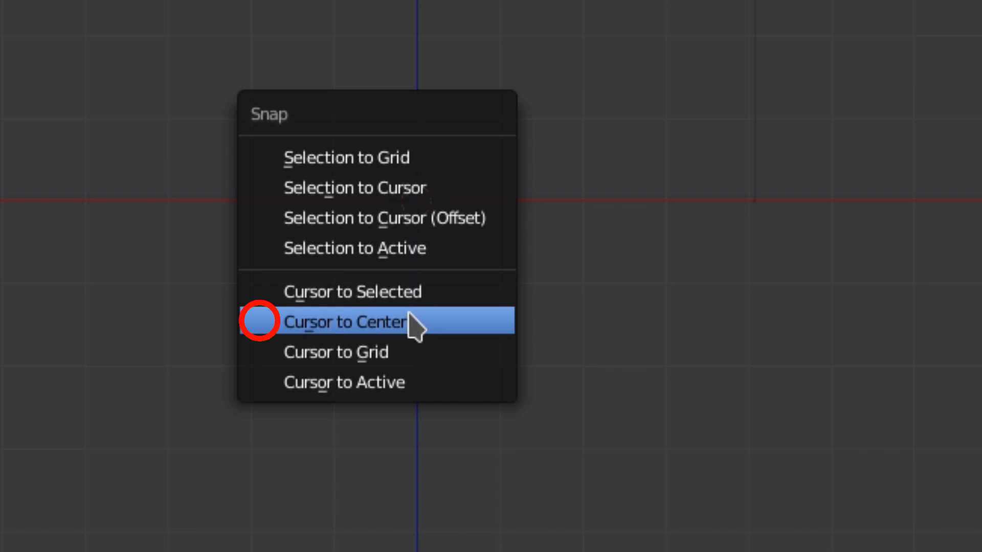
click(345, 322)
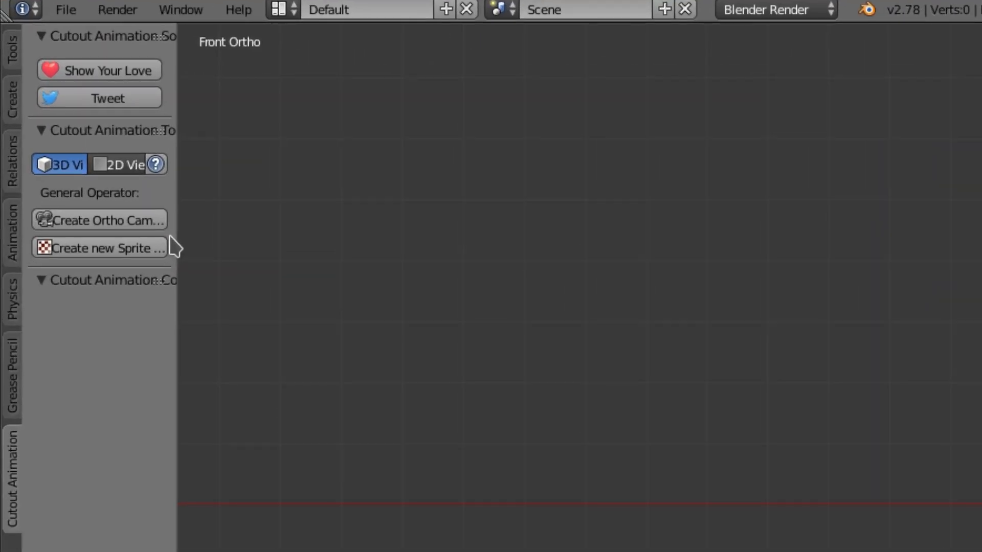
click(47, 248)
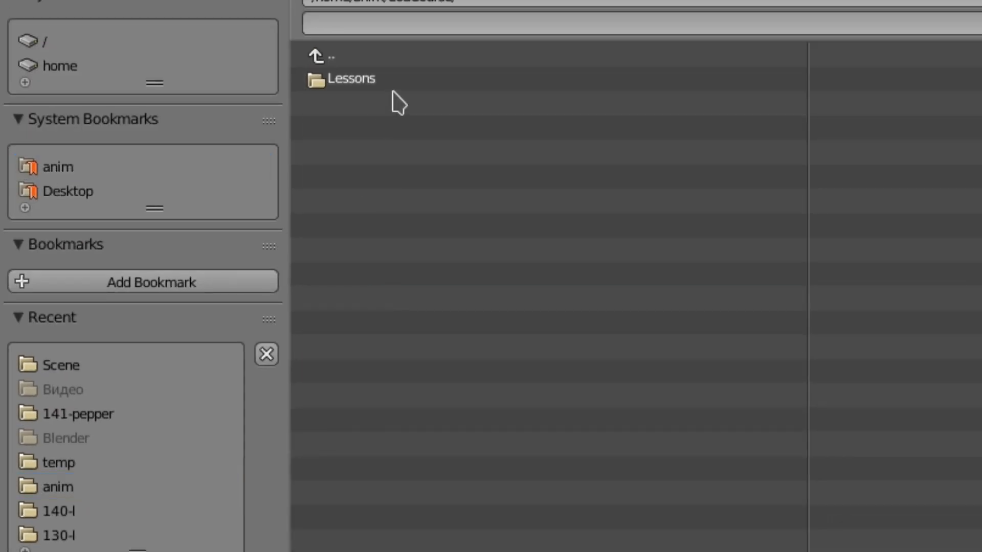
- Import the character sprites from Scene.json in the lesson's Scene folder
double_click(58, 365)
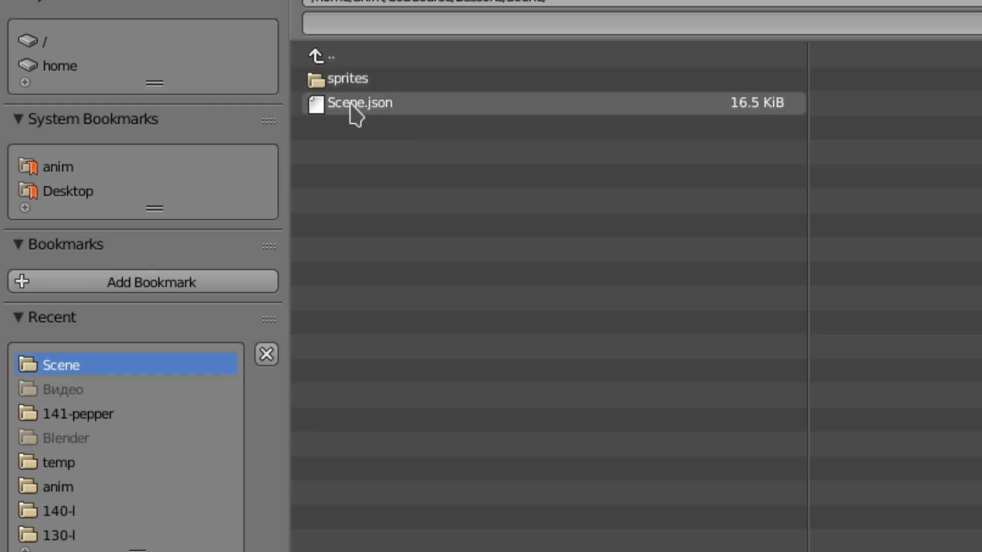
click(352, 102)
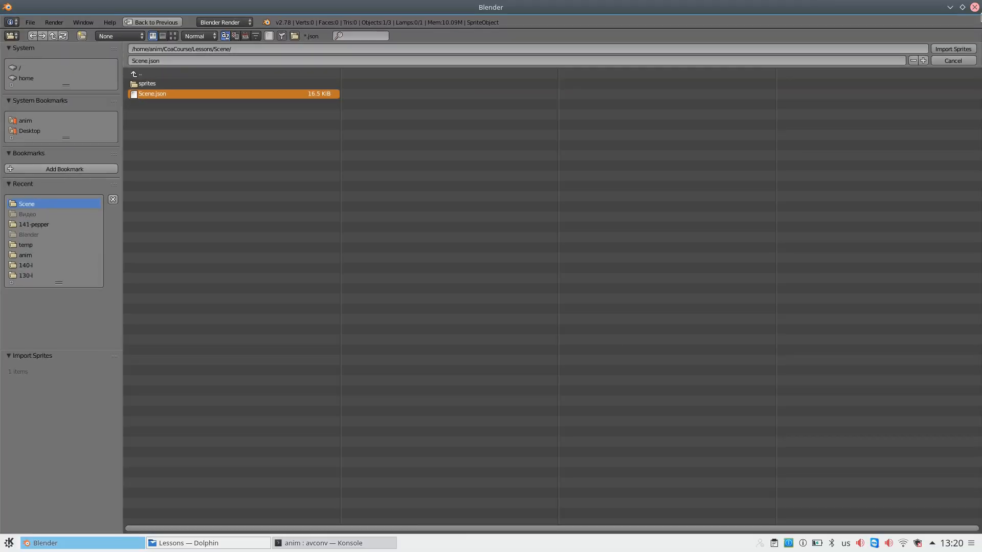
click(953, 49)
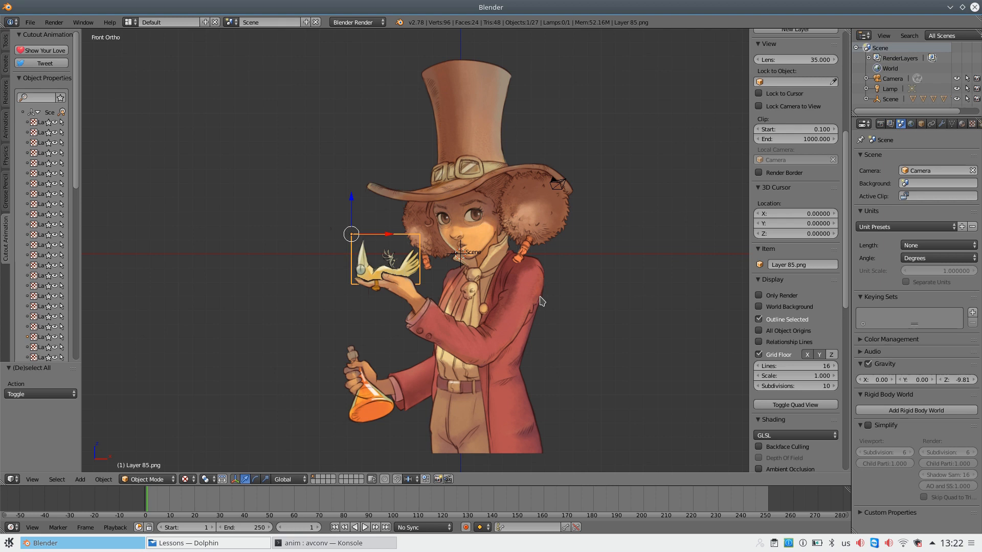